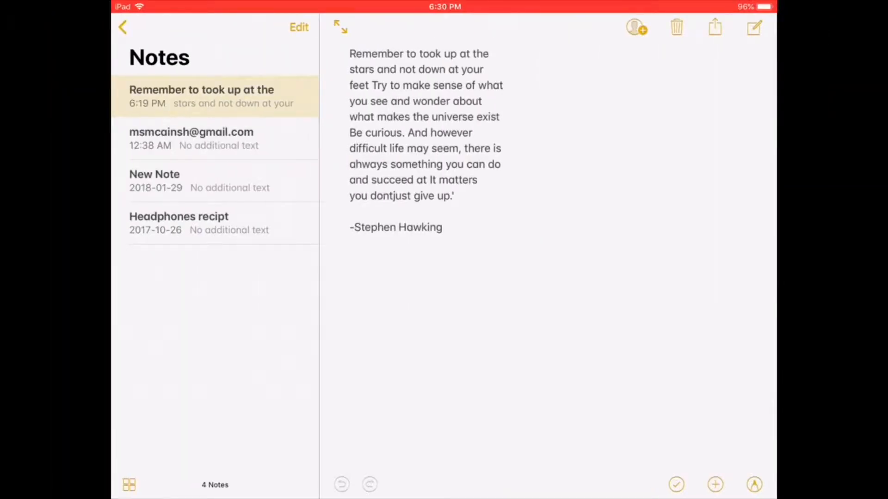
- Begin selecting the quote text, then start a new blank note
{"action": "double_click", "coordinate": [377, 54]}
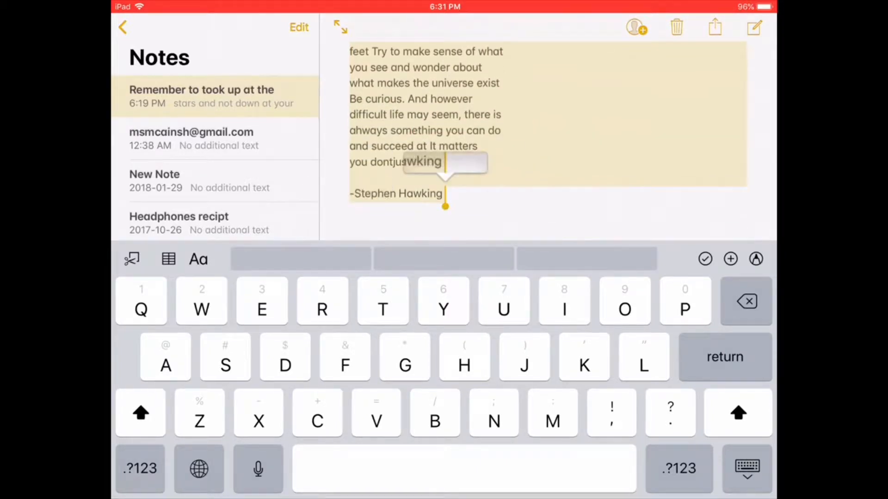
{"action": "left_click", "coordinate": [419, 162]}
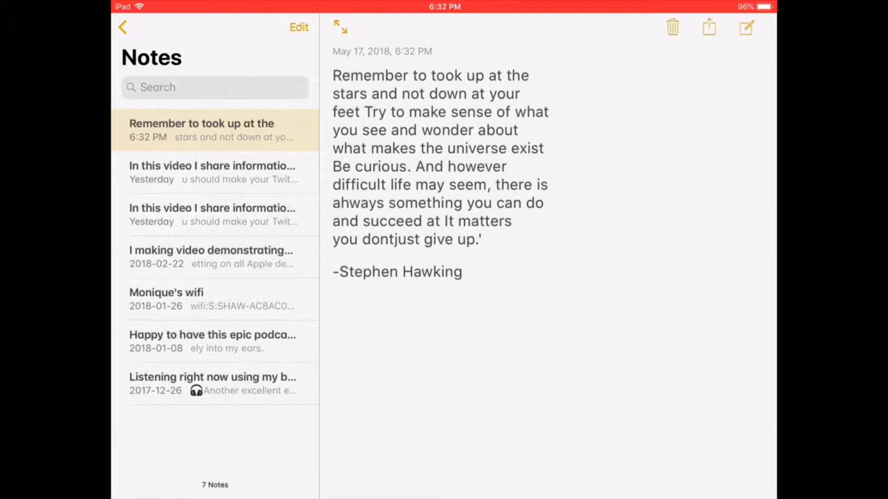
{"action": "left_click", "coordinate": [747, 26]}
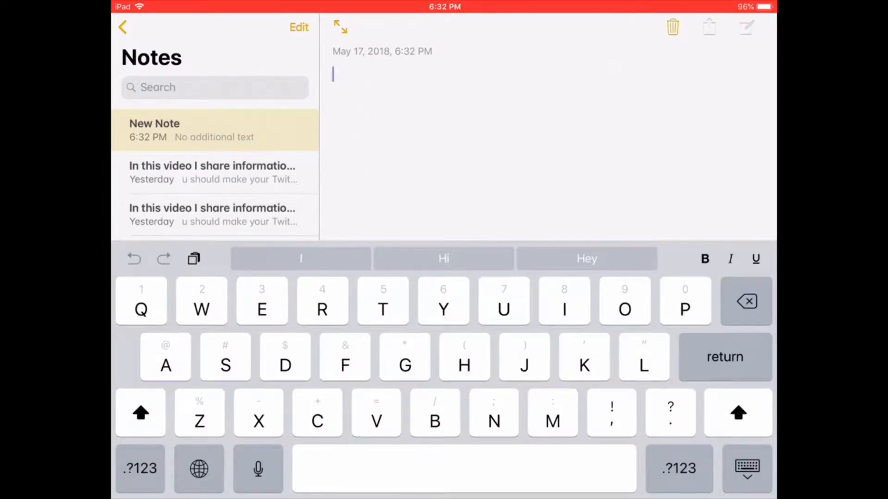
- Return to the Stephen Hawking quote note and place the cursor inside its text
{"action": "left_click", "coordinate": [333, 74]}
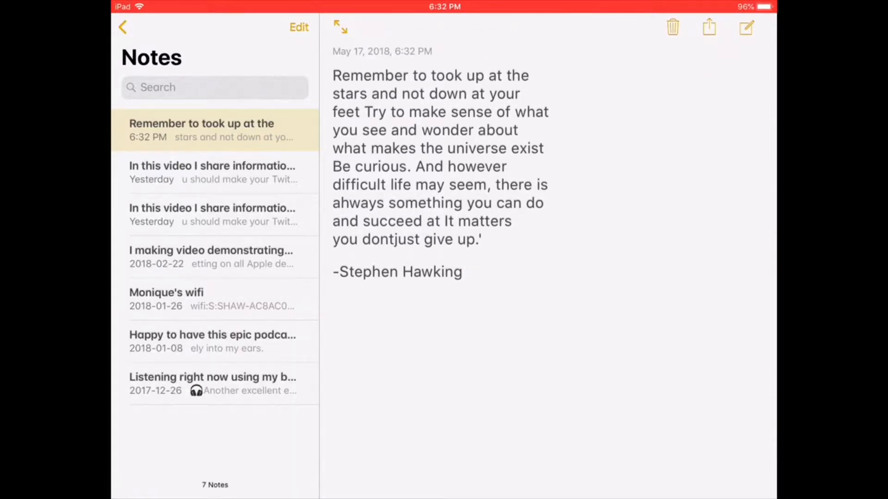
{"action": "double_click", "coordinate": [430, 123]}
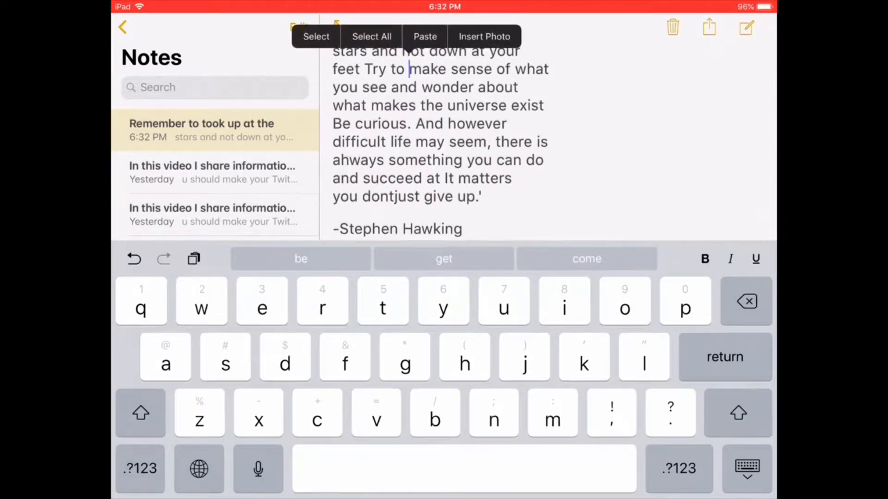
{"action": "left_click", "coordinate": [372, 36]}
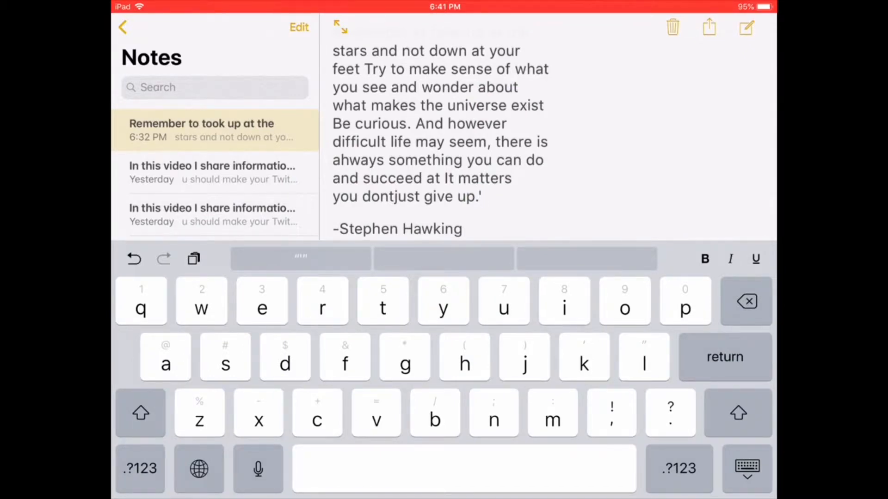
- Select the whole Stephen Hawking quote and copy it to the clipboard
{"action": "left_click", "coordinate": [434, 87]}
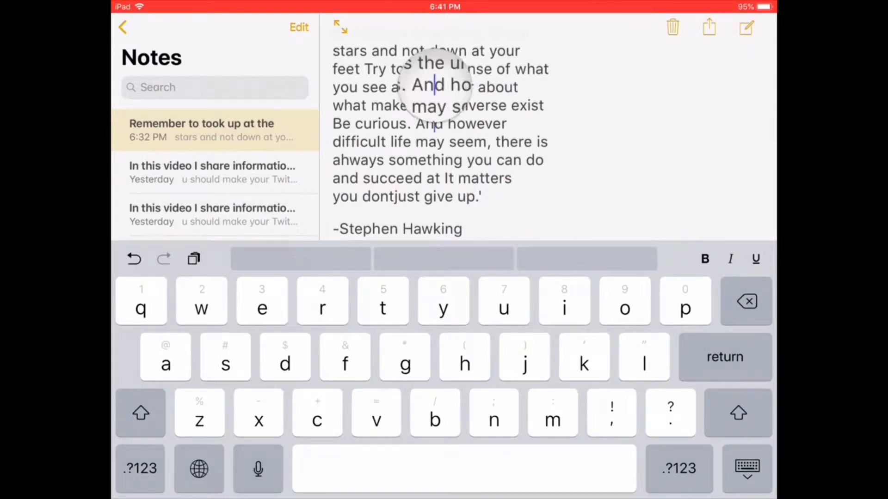
{"action": "left_click", "coordinate": [433, 88]}
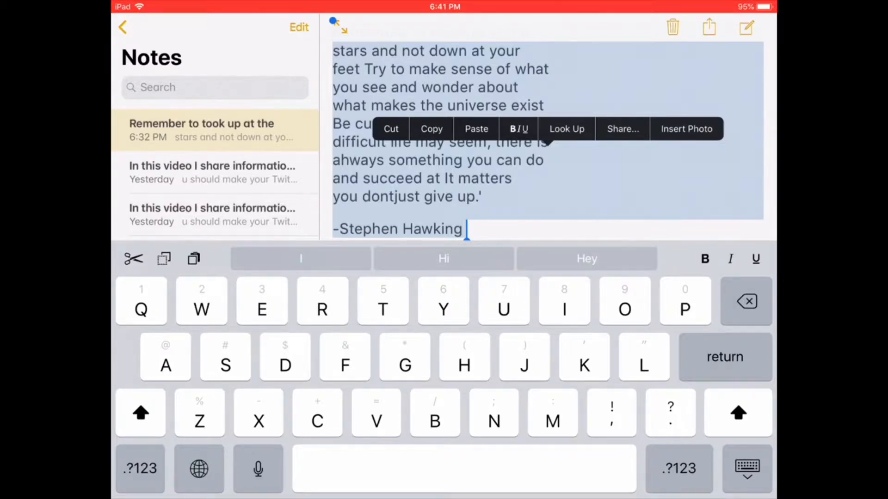
{"action": "left_click", "coordinate": [436, 123]}
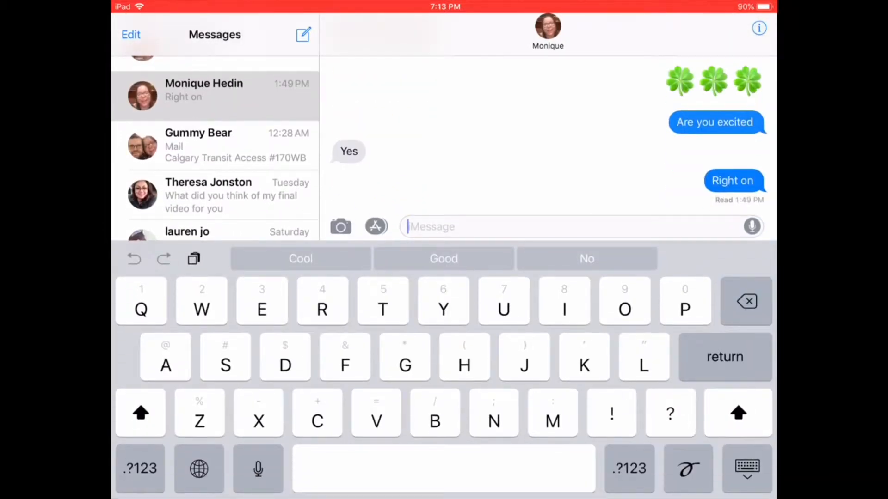
- Add the Happy Thursday balloon Bitmoji sticker to the Messages conversation
{"action": "left_click", "coordinate": [198, 468]}
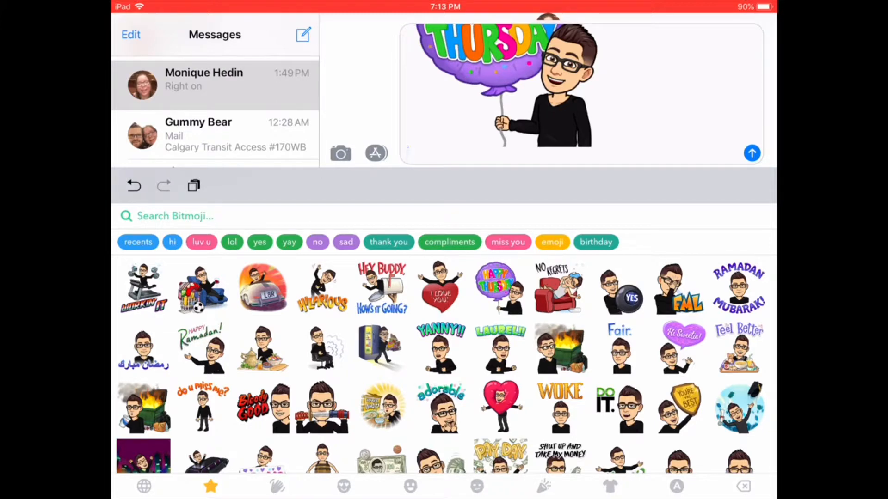
{"action": "left_click", "coordinate": [752, 153]}
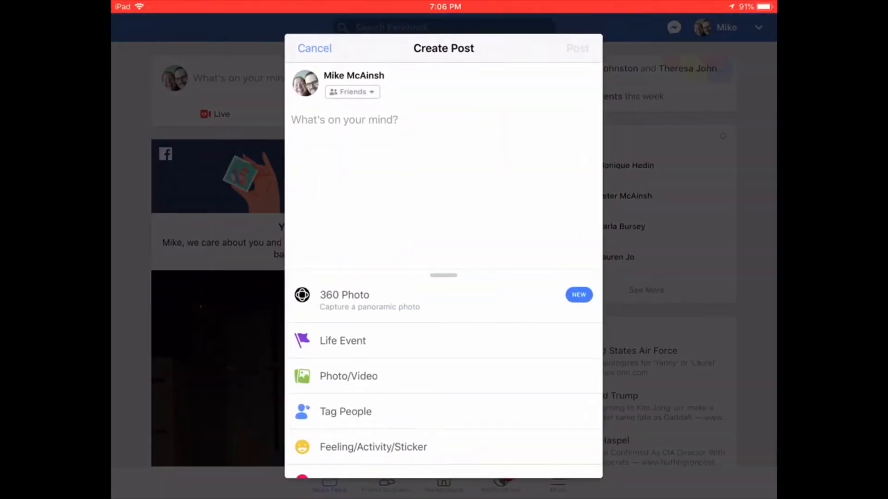
- Paste the full Stephen Hawking quote into a new Facebook post
{"action": "left_click", "coordinate": [344, 119]}
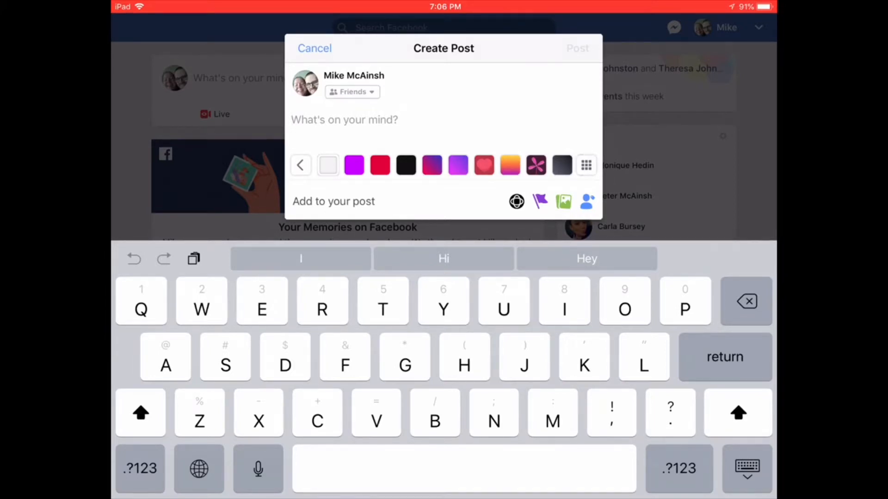
{"action": "type", "text": "Remember to took up at the stars and not down at your feet Try to make sense of what you see and wonder about what makes the universe exist"}
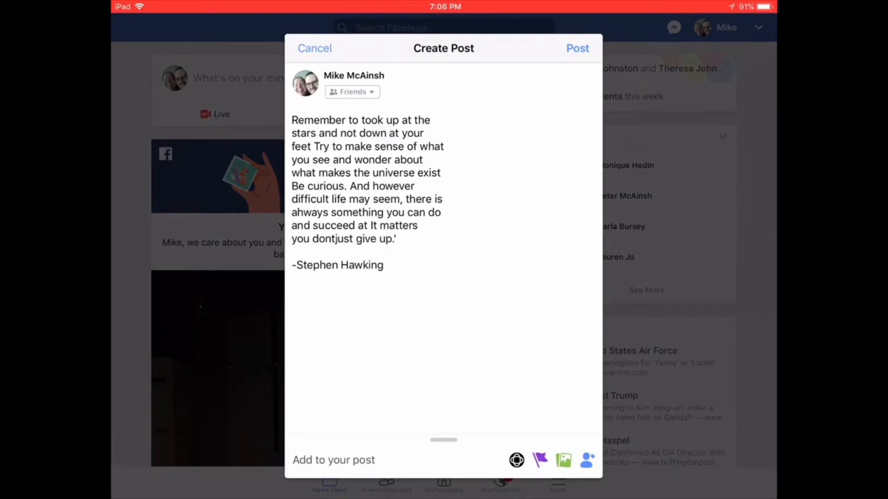
{"action": "left_click", "coordinate": [577, 48]}
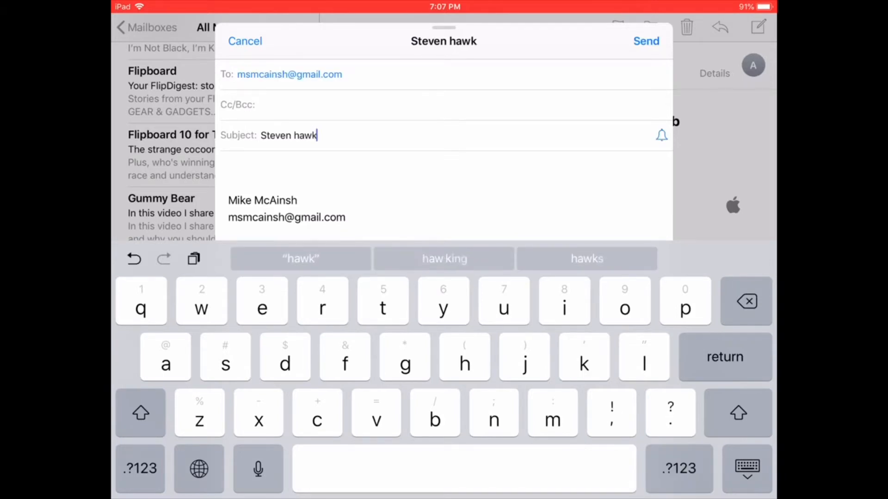
- Finish the subject 'Steven hawking quote', paste the quote as the body and send the email
{"action": "type", "text": "ing quote"}
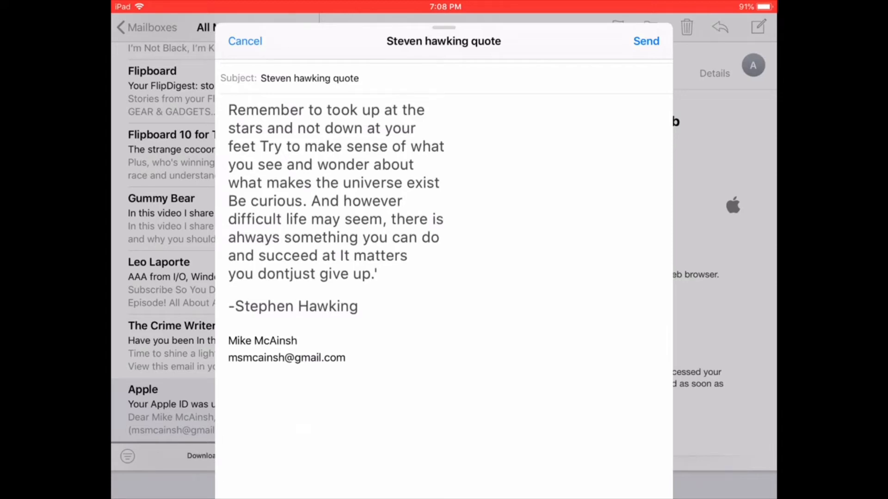
{"action": "left_click", "coordinate": [244, 41]}
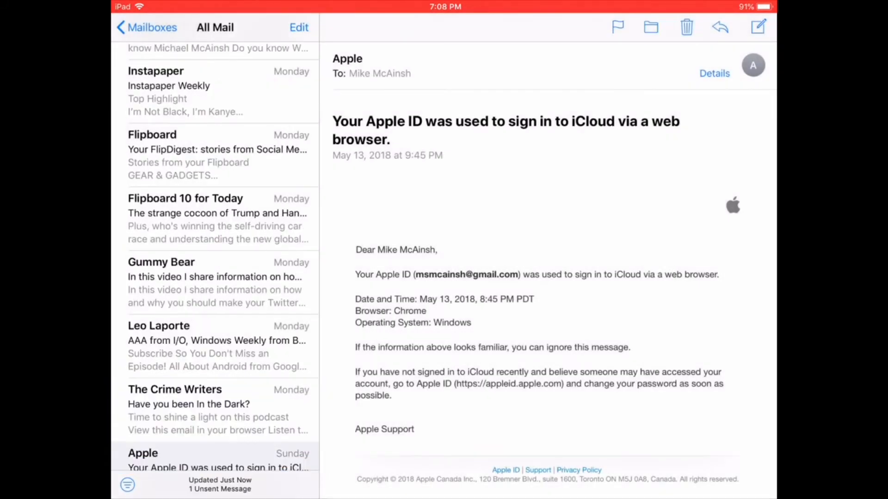
{"action": "scroll", "scroll_direction": "down", "scroll_amount": 3}
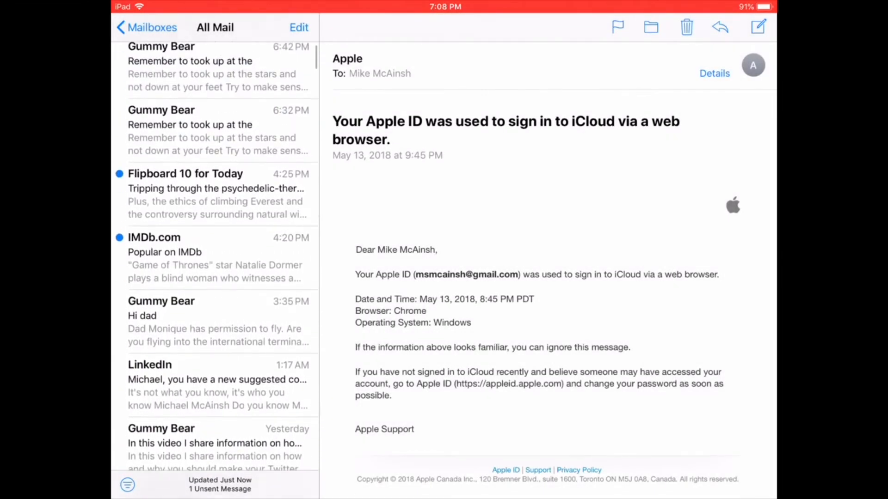